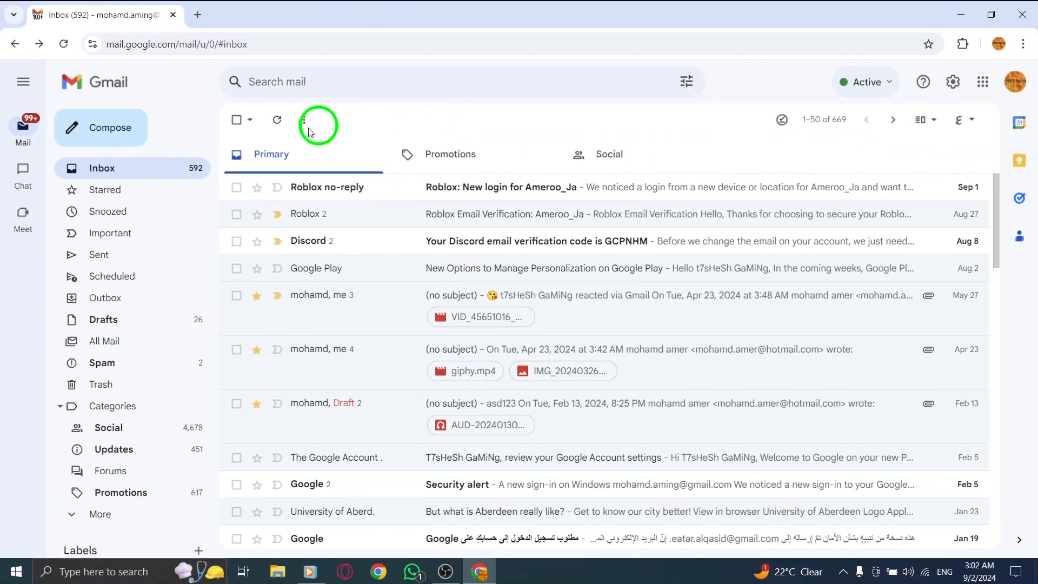
mouse_move(299, 206)
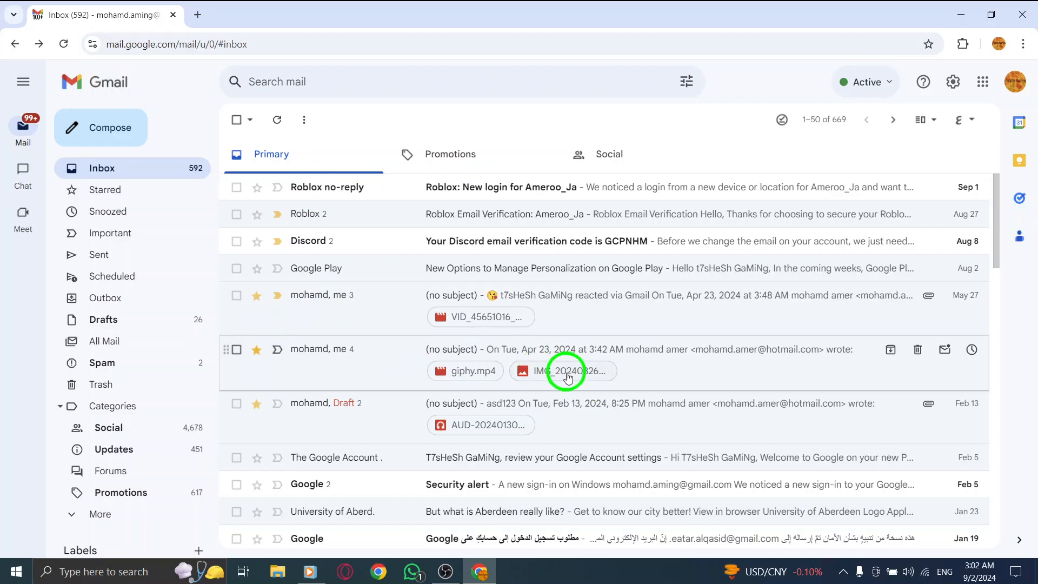
mouse_move(504, 371)
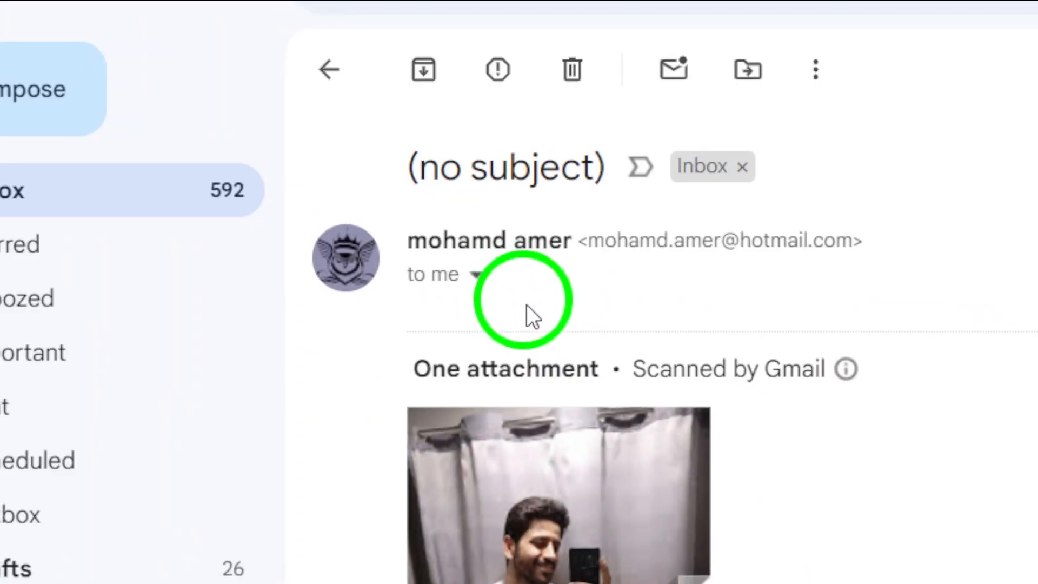
- Open the context menu for the IMG_20240326_171140_16.jpg photo attachment
scroll("down", 3)
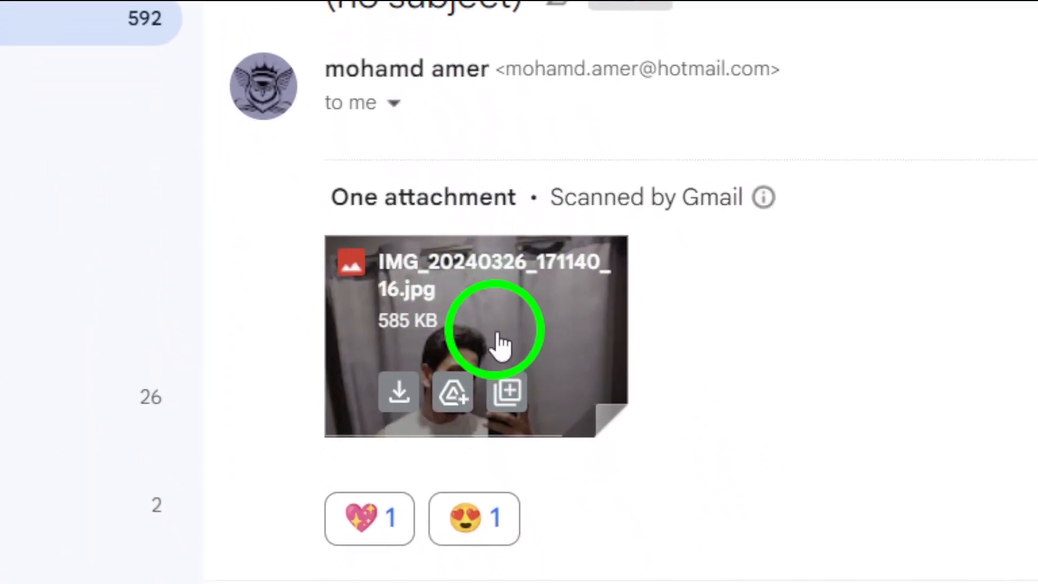
right_click(499, 343)
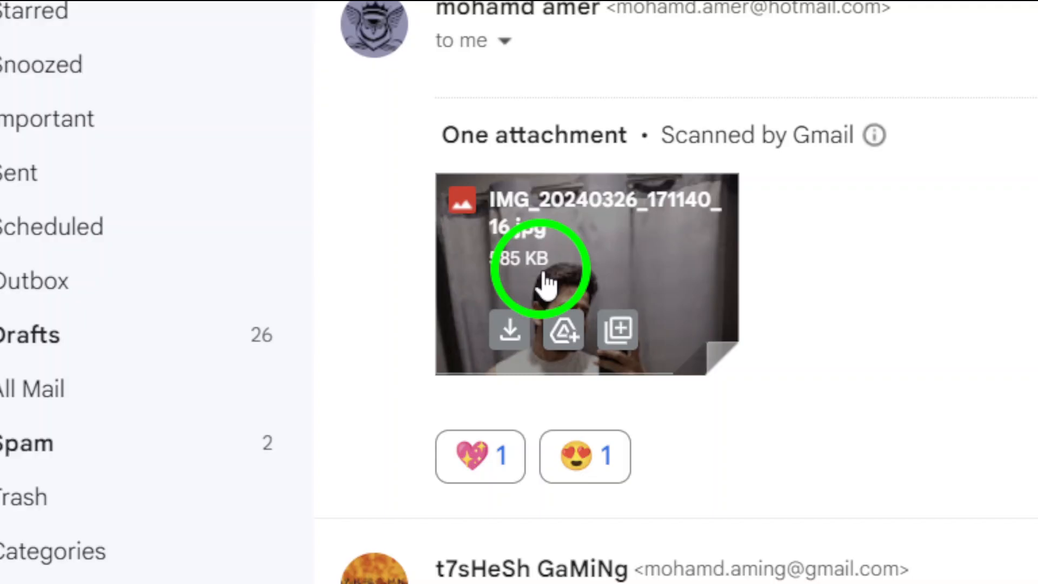
right_click(542, 278)
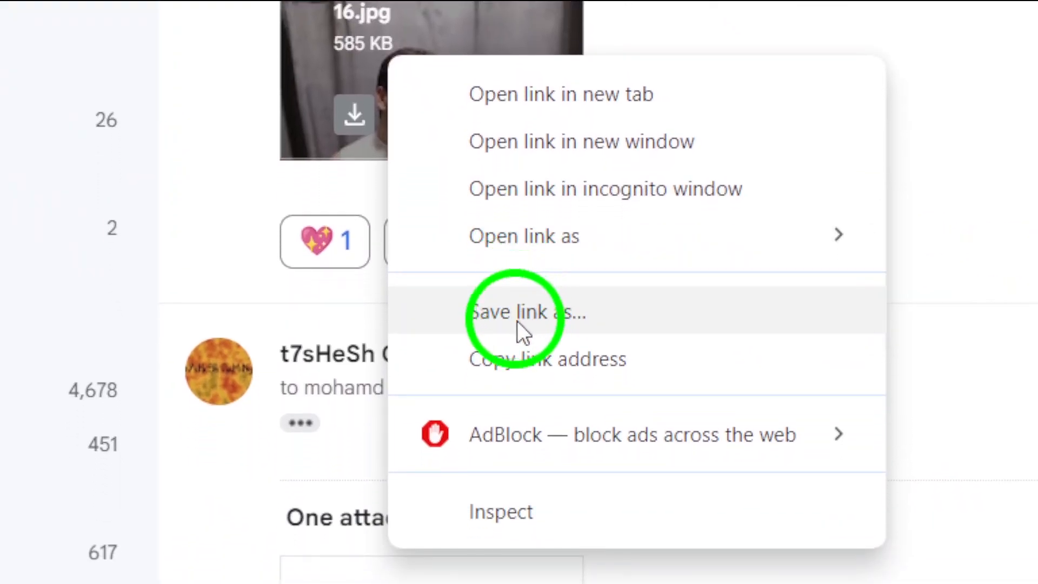
mouse_move(407, 228)
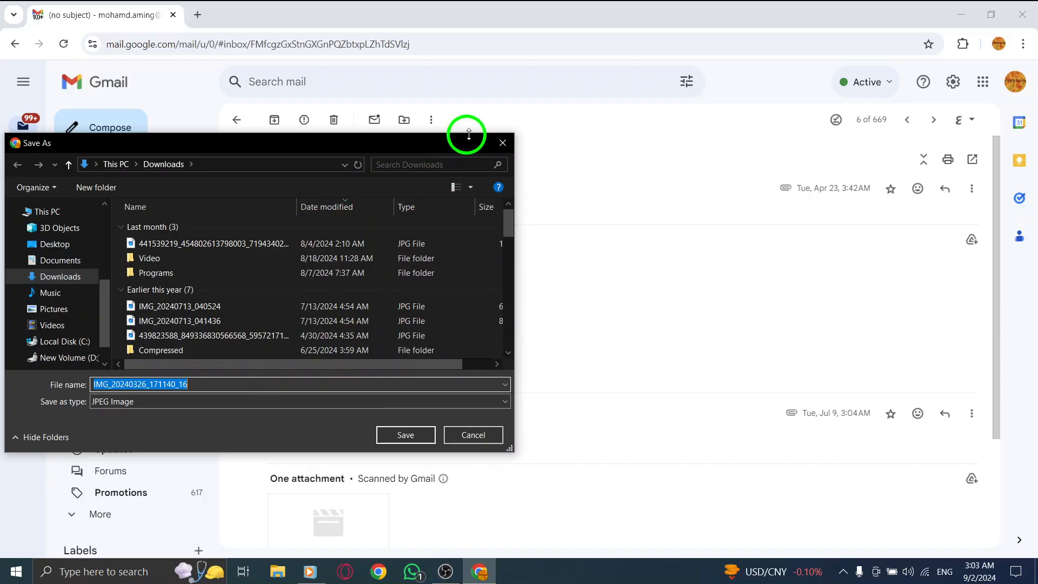
- Save IMG_20240326_171140_16 into the Downloads folder from the Save As dialog
left_click(501, 142)
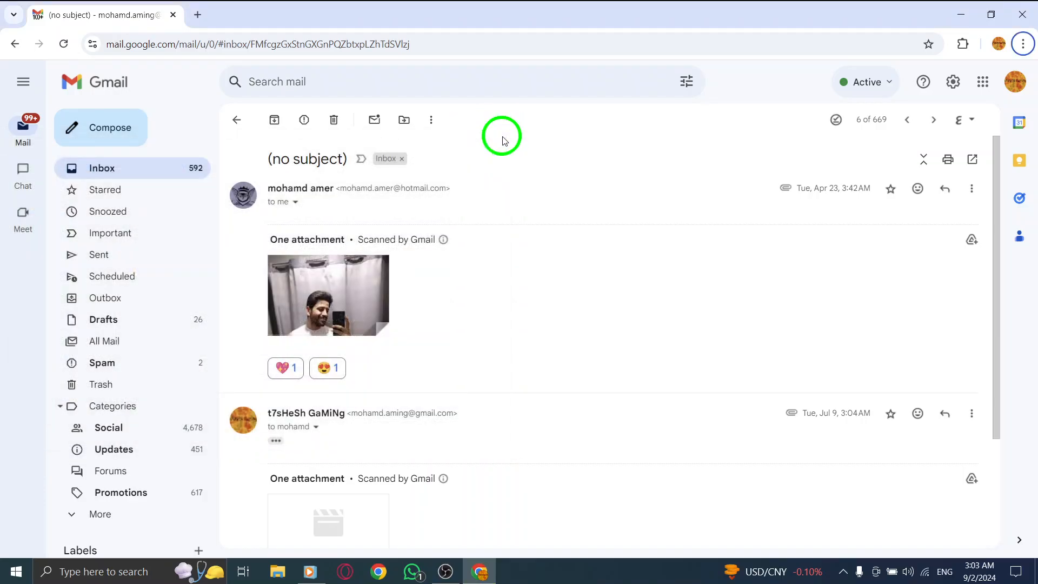